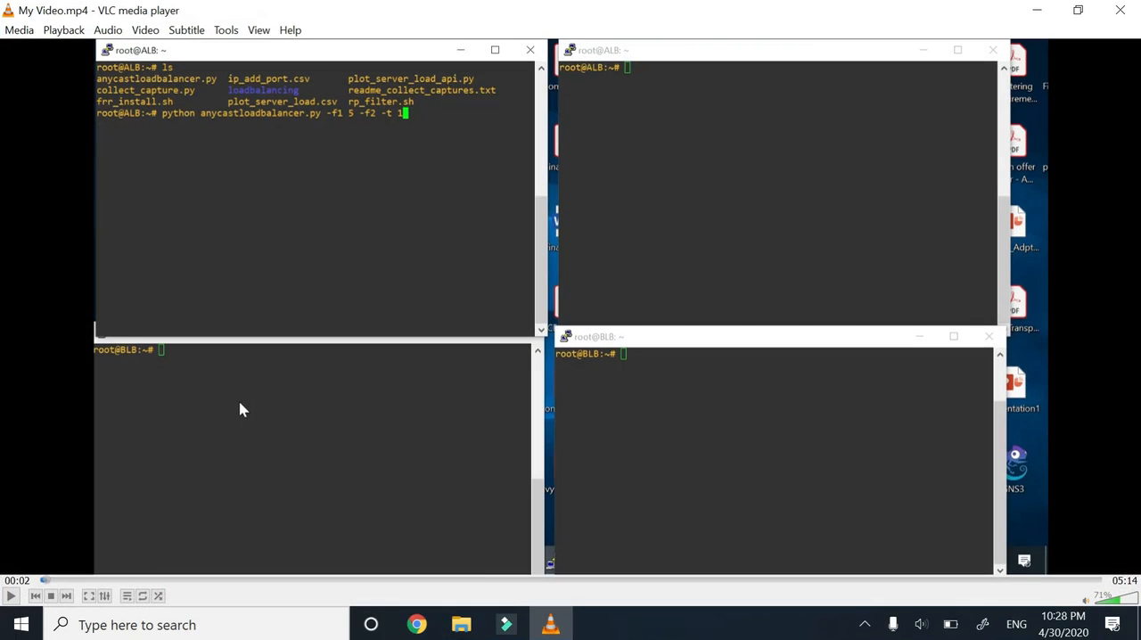
mouse_move(11, 598)
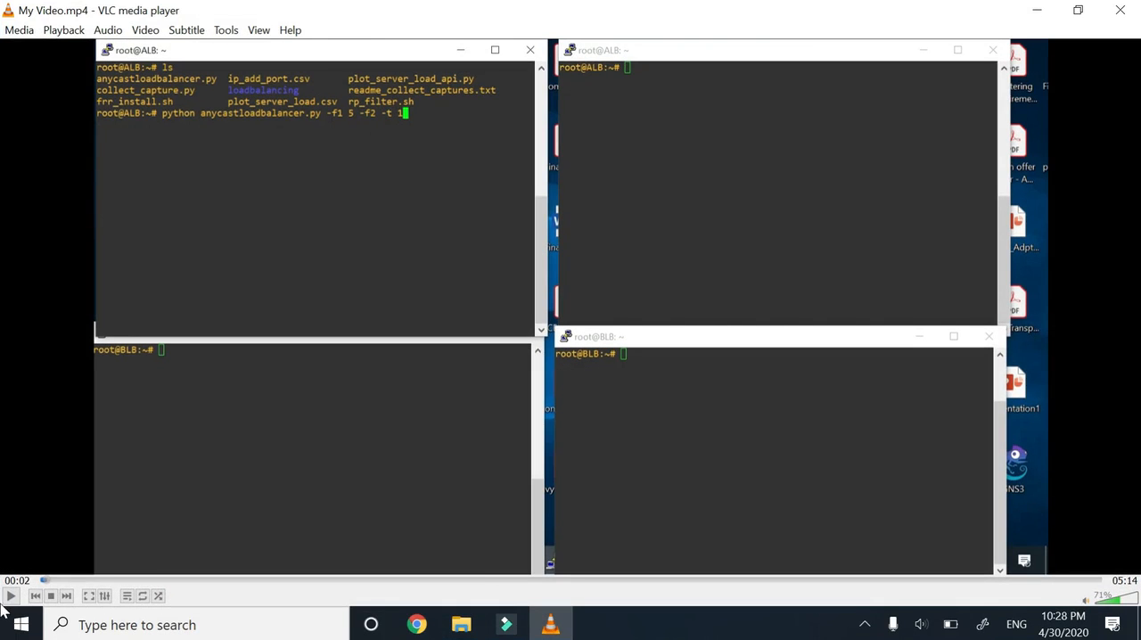
Step: Run anycastloadbalancer.py with -f1, -f2 and -t in the top-left ALB terminal
left_click(10, 595)
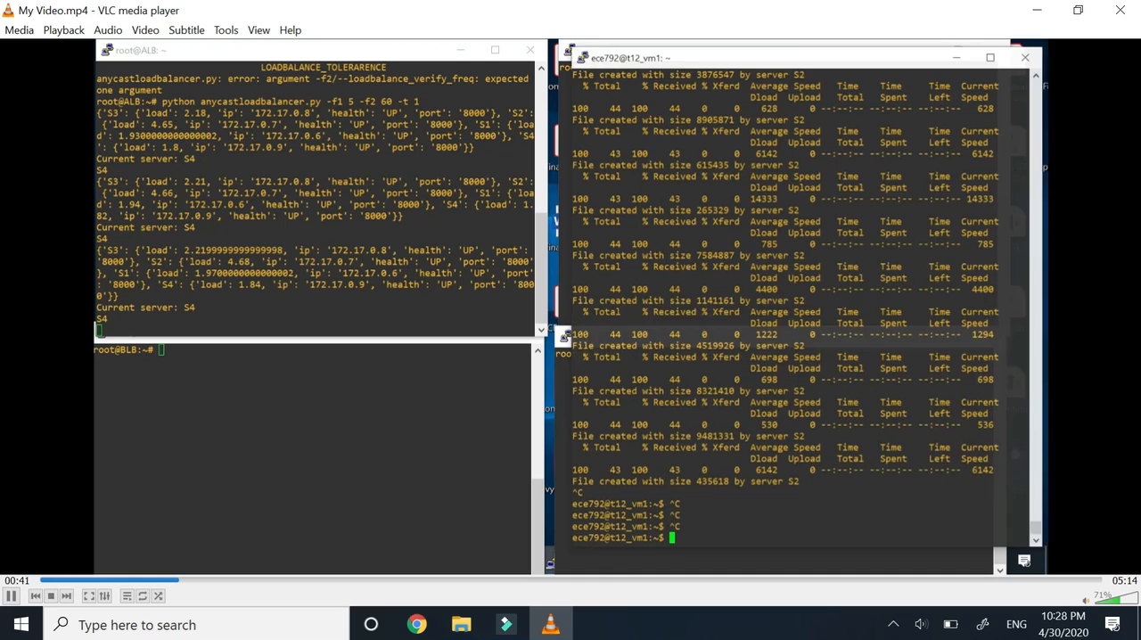
Step: Start a 1000-iteration curl loop from client U1 to 10.10.10.10:8000/use-cpu with 1 s sleeps
type("for i in {1..1000}; do sudo docker exec U1 curl 10.10.10.10:8000/use-cpu; sleep 1; done")
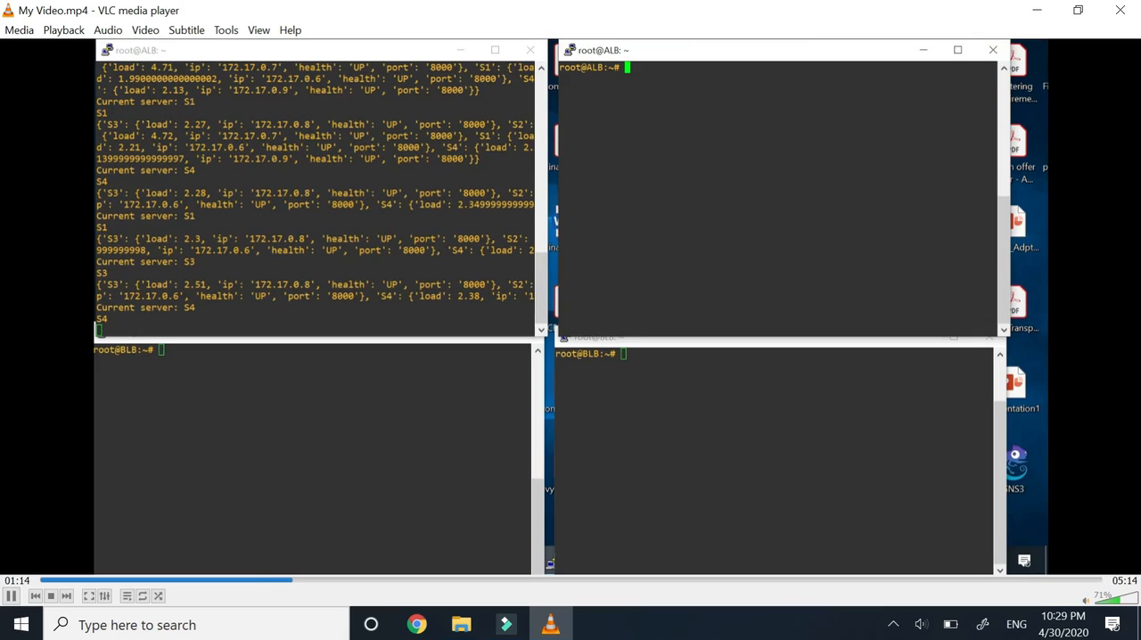
Step: Enter vtysh on the top-right ALB terminal and begin the 'sh ip bgp' query
type("vtyh")
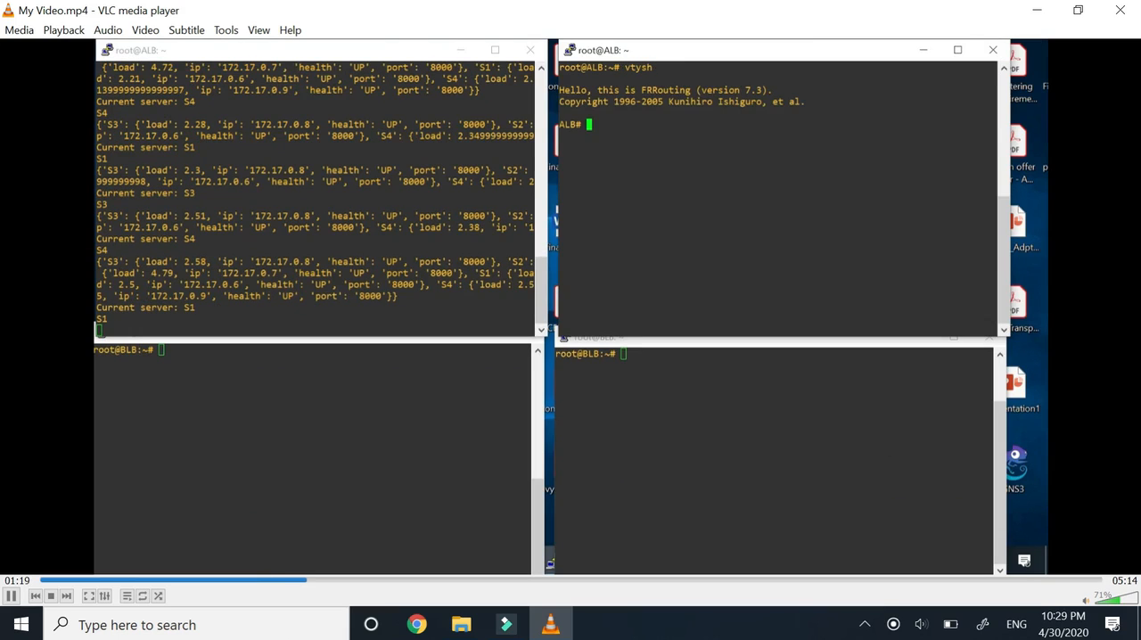
type("sh")
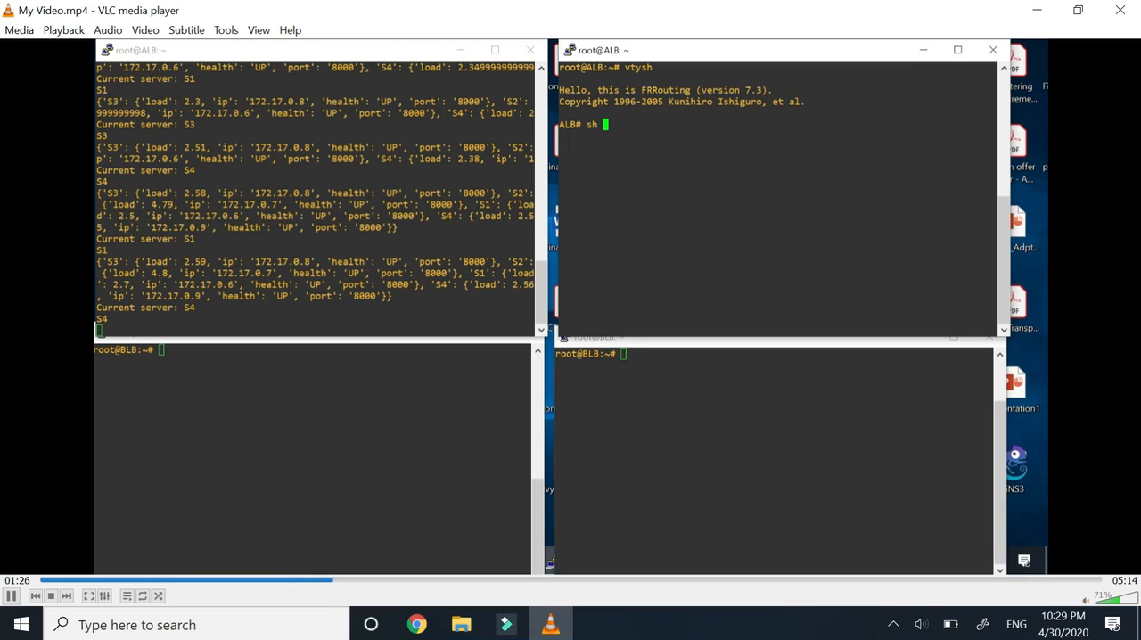
type("ip bgp")
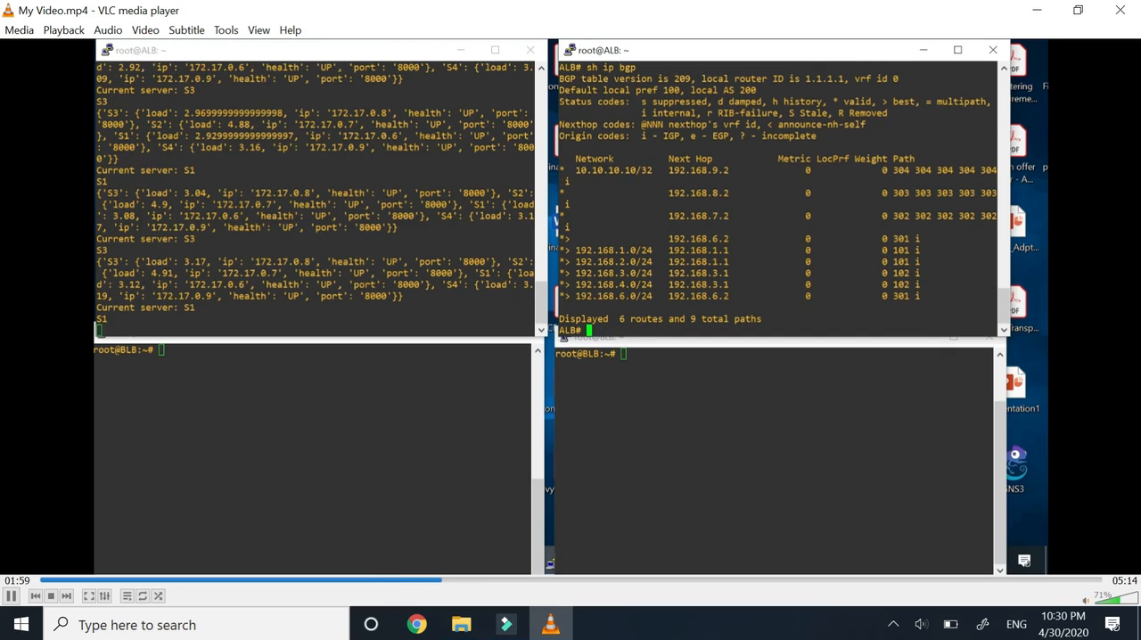
Step: Show the ALB BGP table with 'sh ip bgp', then exit vtysh toward running ALBcheck.bash
type("sh ip bgp")
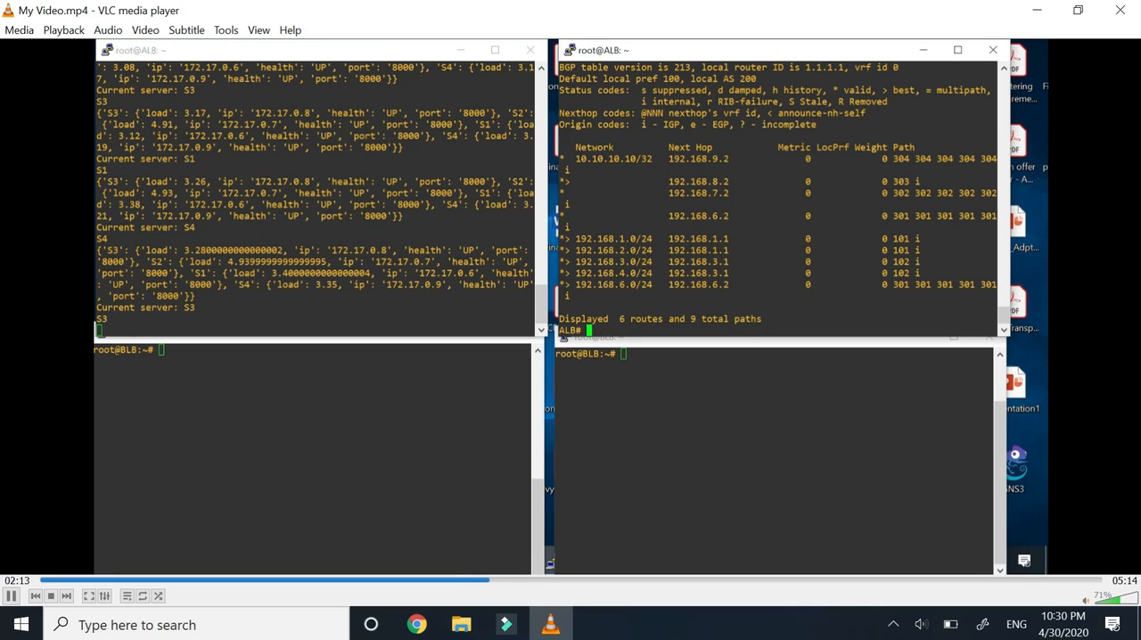
type("exit")
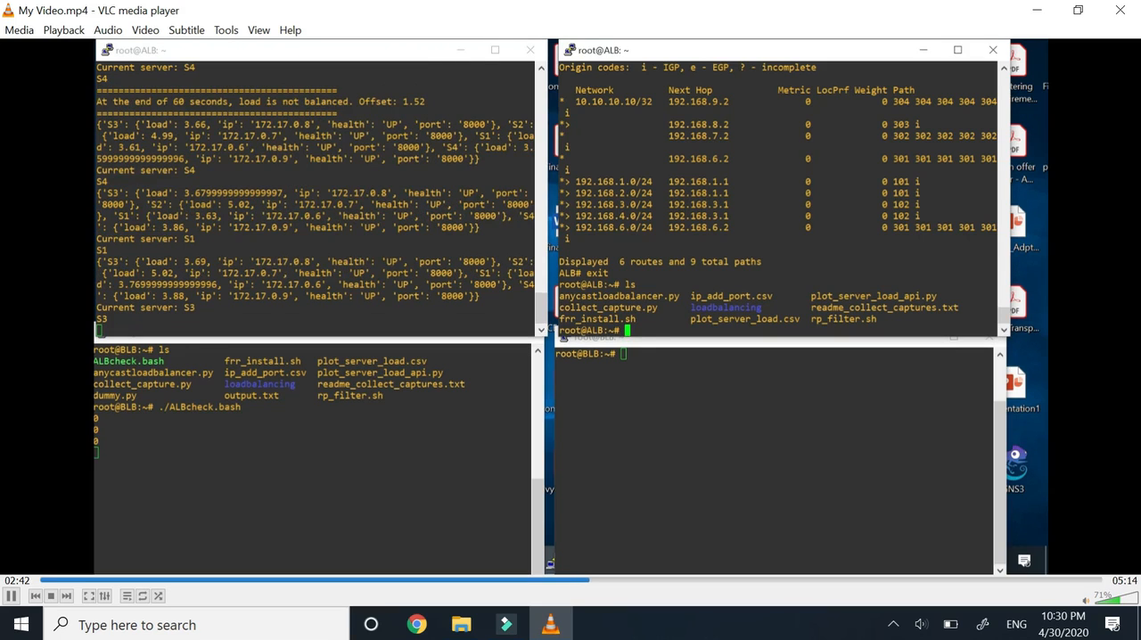
Step: Bring the ece792 client window forward while starting an 'ip' command on ALB
type("ip")
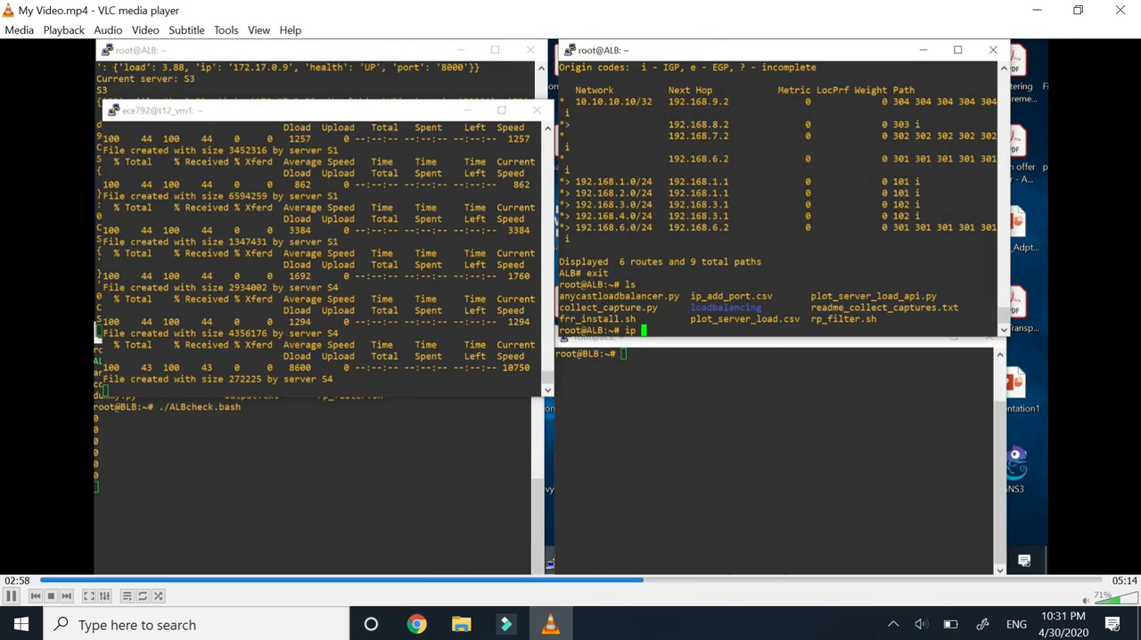
Step: Set ALB's eth11, eth21 and eth41 links down with 'ip link set dev ... down'
type("link")
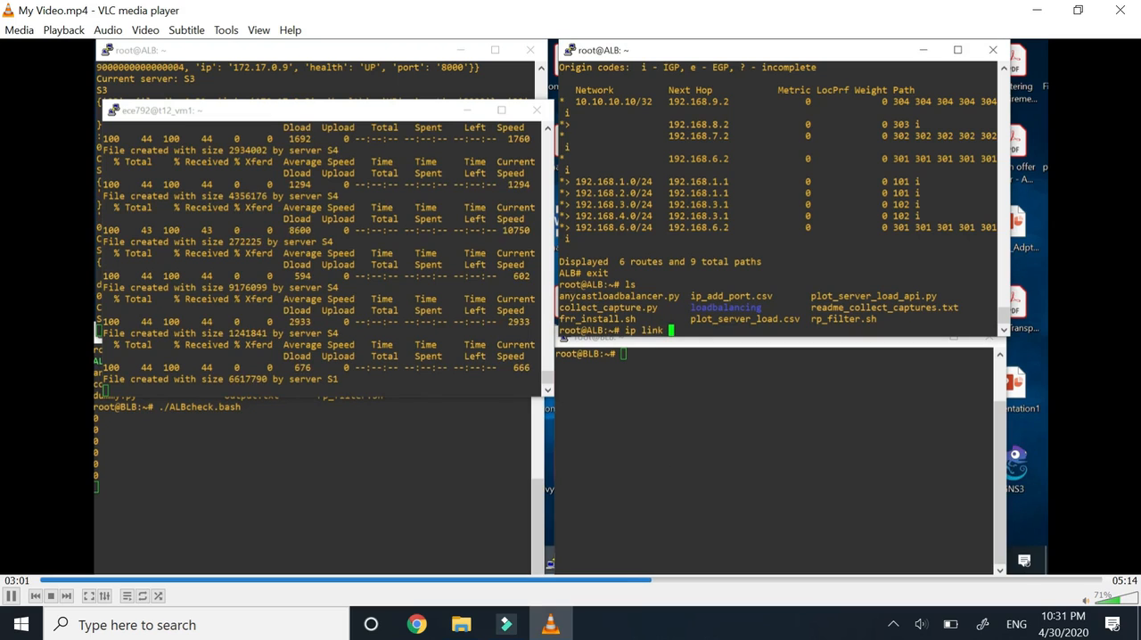
type("set")
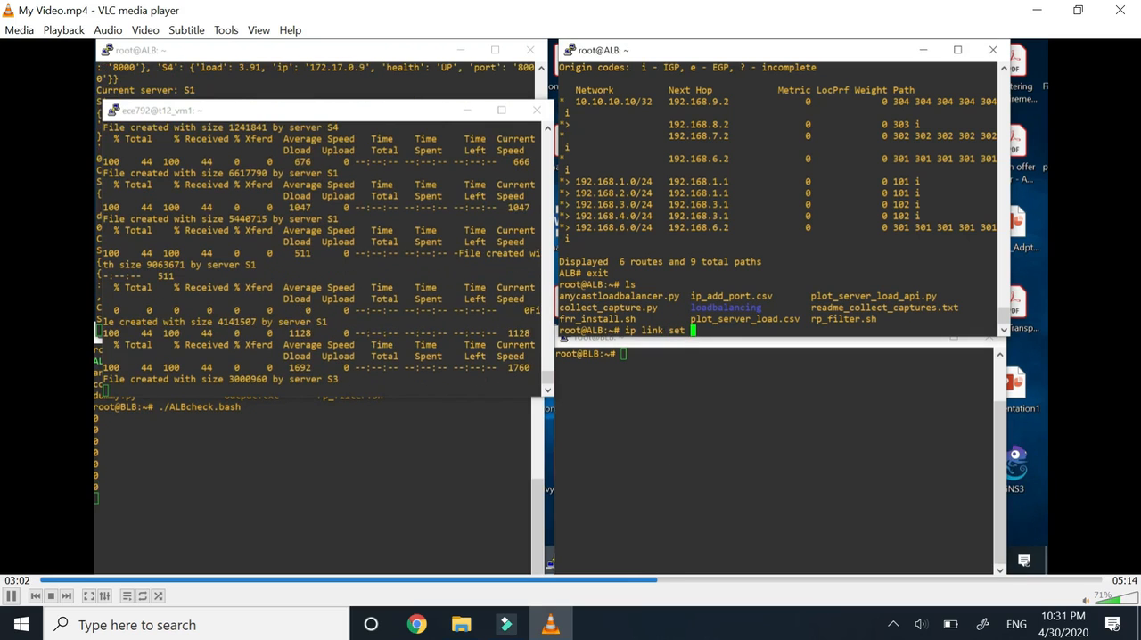
type("dev")
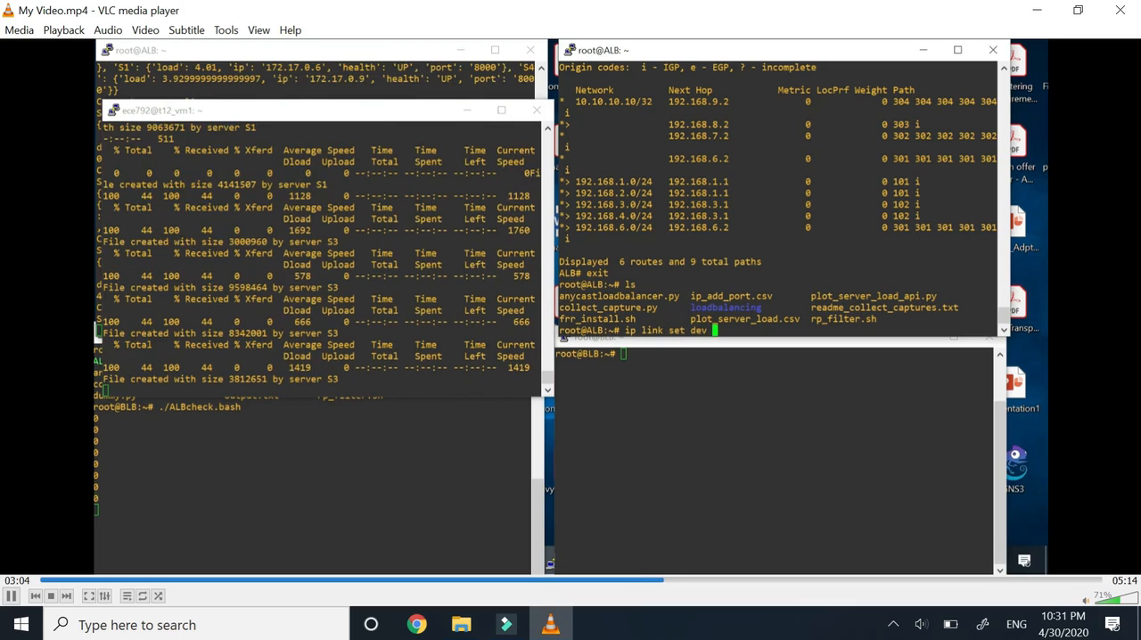
type("eth11")
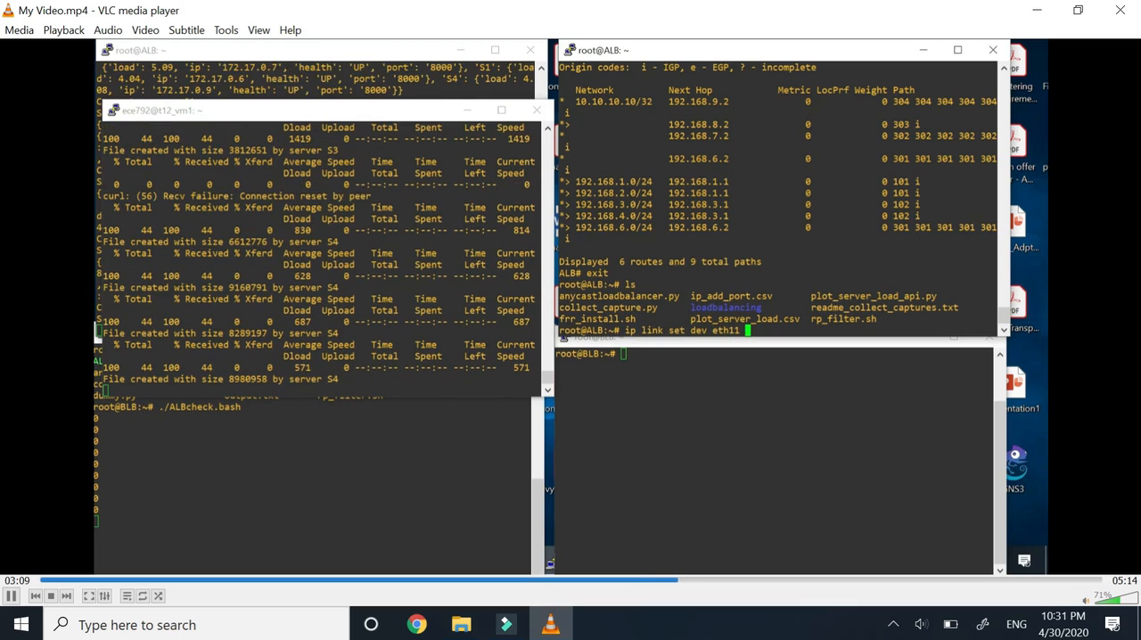
type("down")
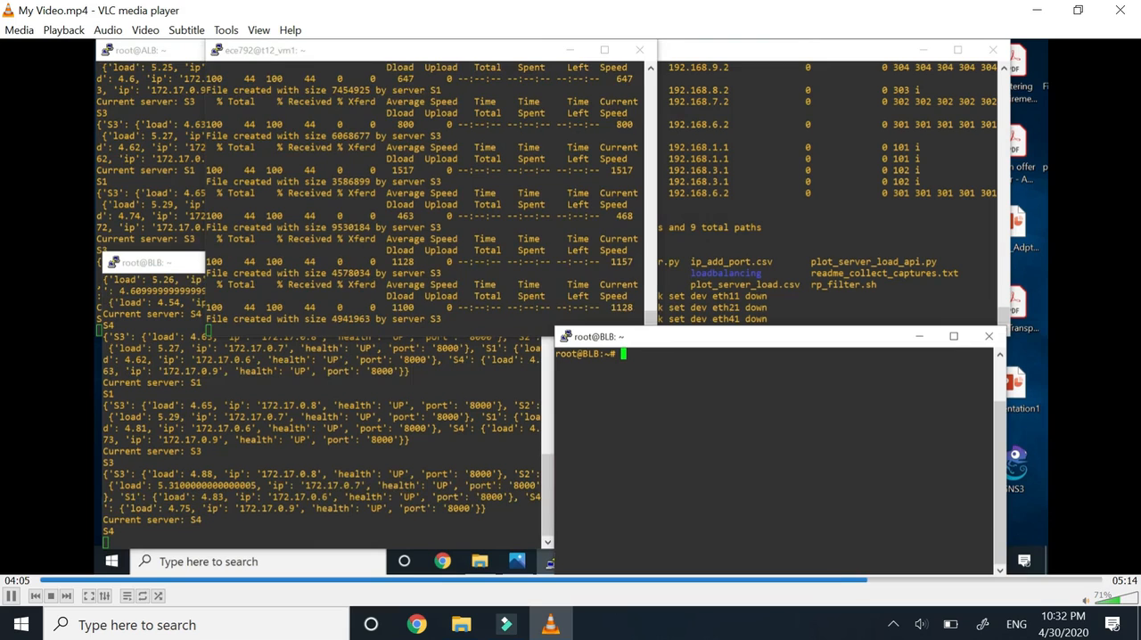
Step: Show BLB's BGP table in vtysh with 'sh ip bgp', listing the paths to 10.10.10.10/32
type("vtysh")
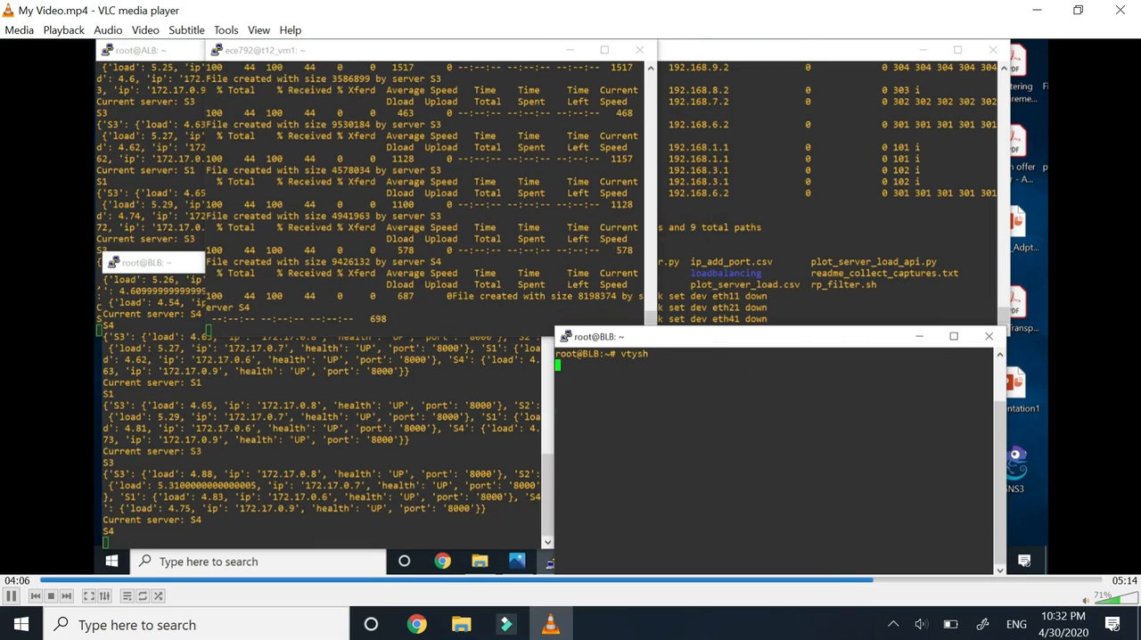
type("sh")
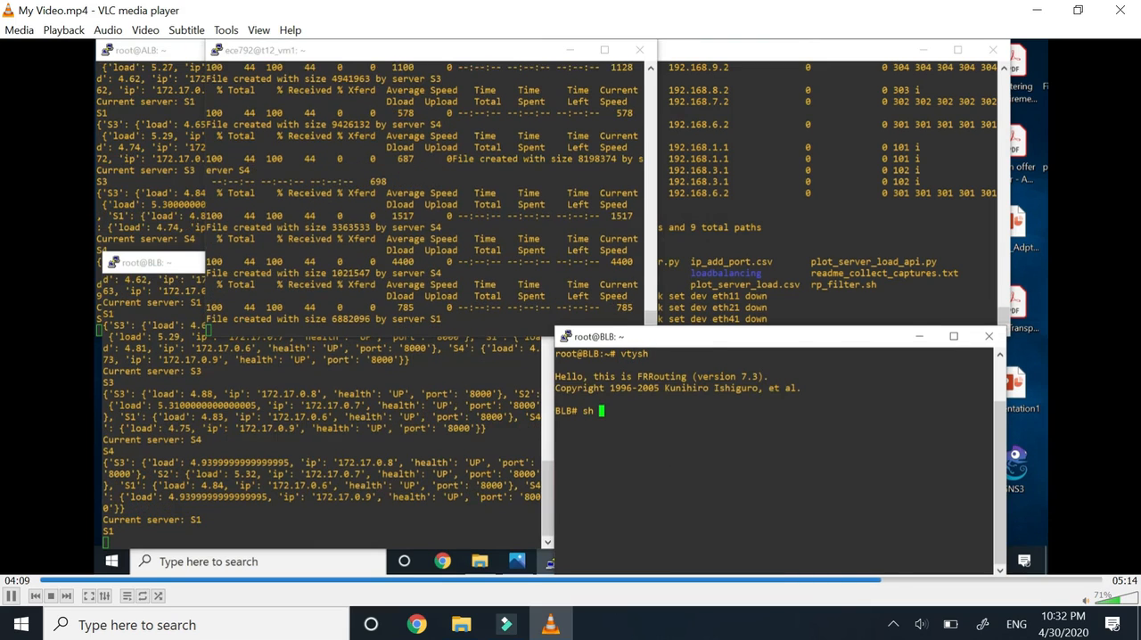
type("ip")
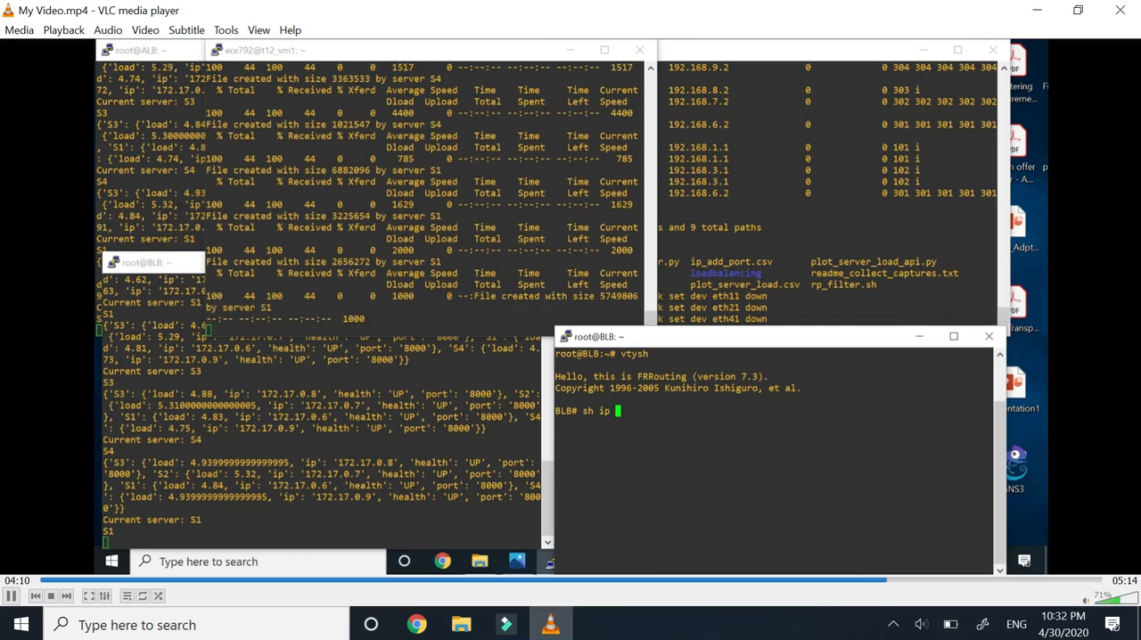
type("bgp")
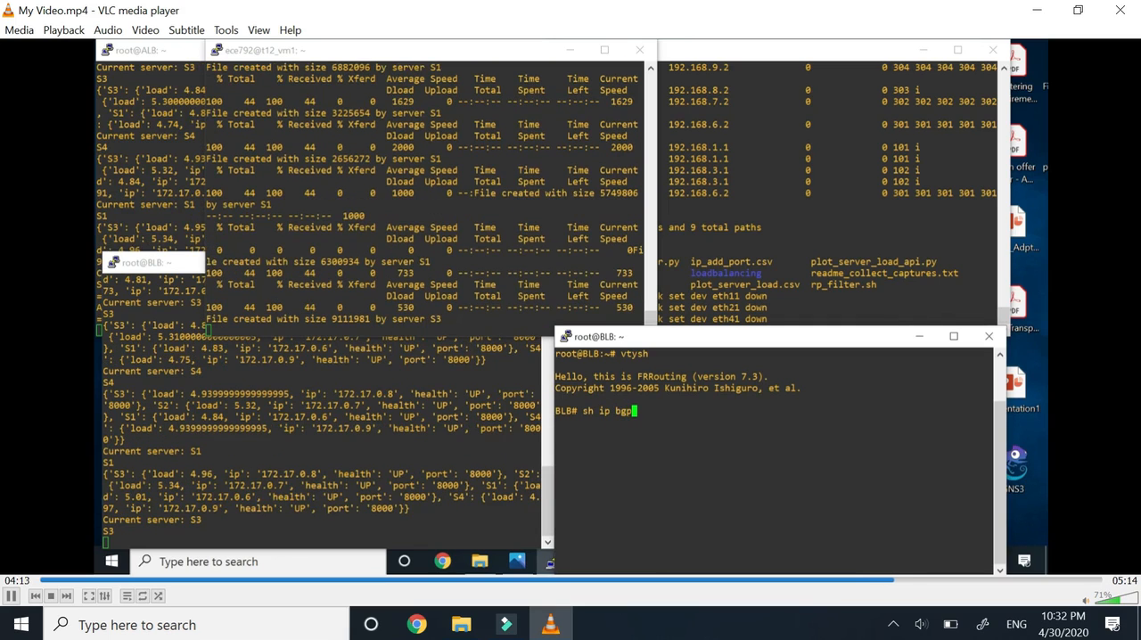
key("Return")
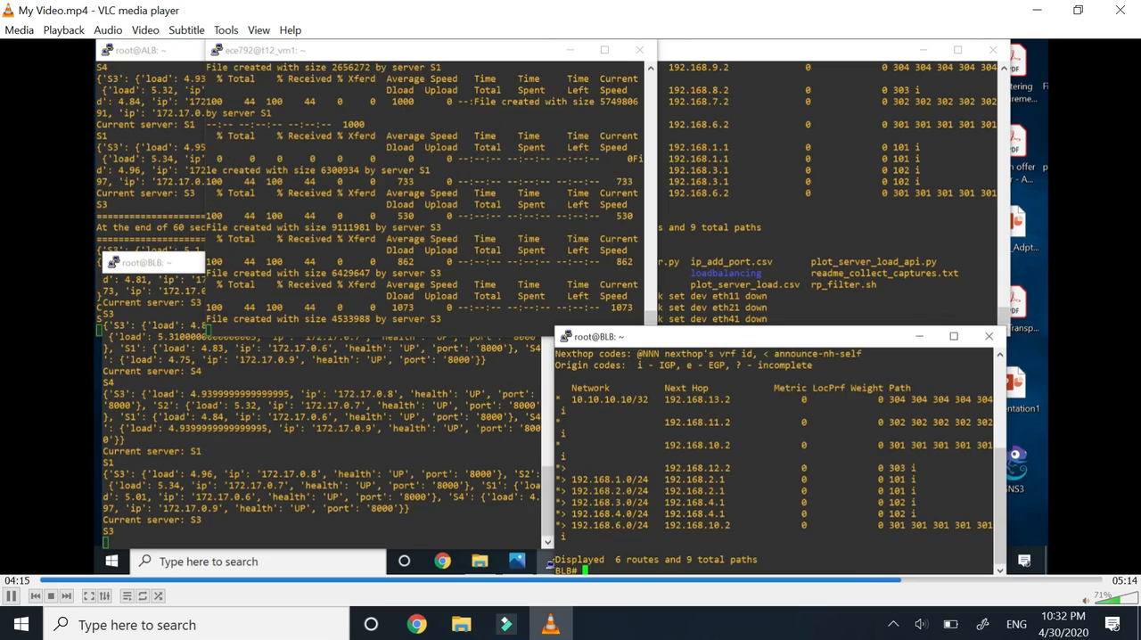